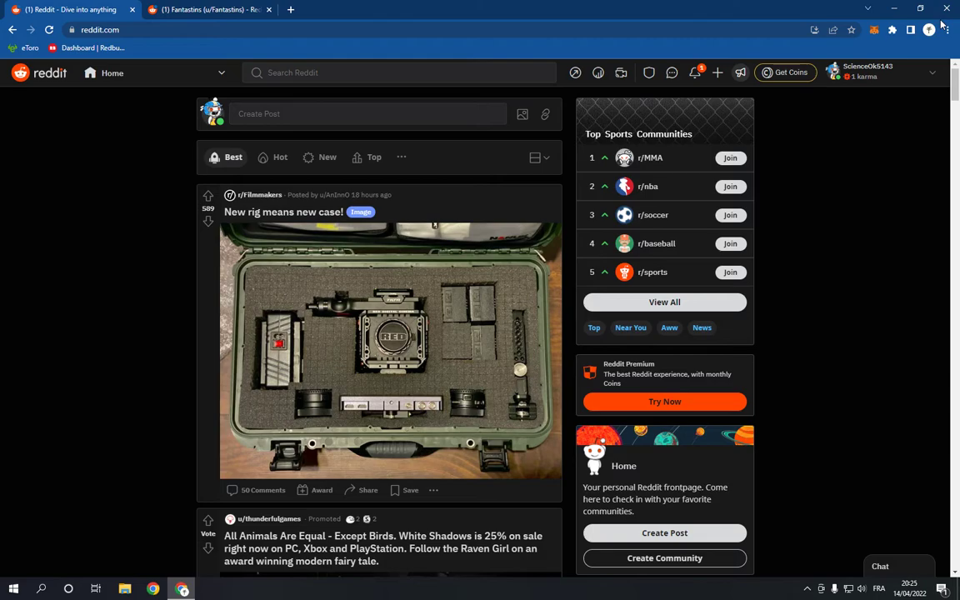
mouse_move(236, 187)
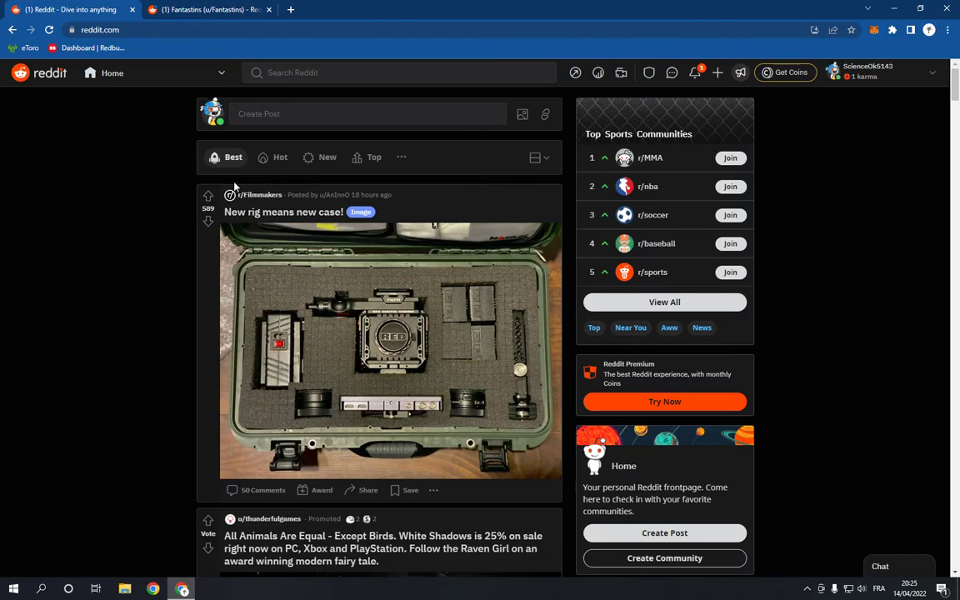
mouse_move(173, 27)
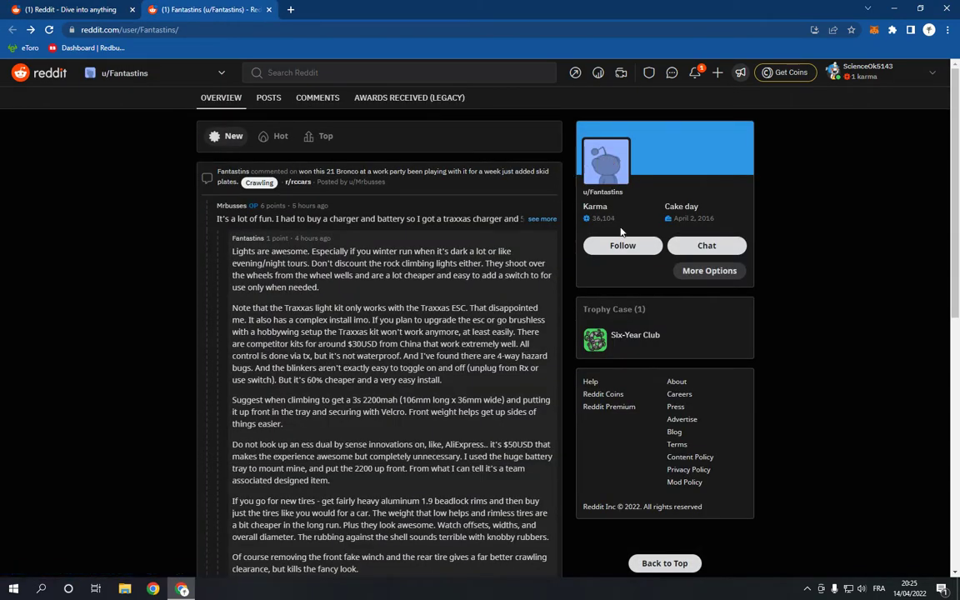
mouse_move(627, 232)
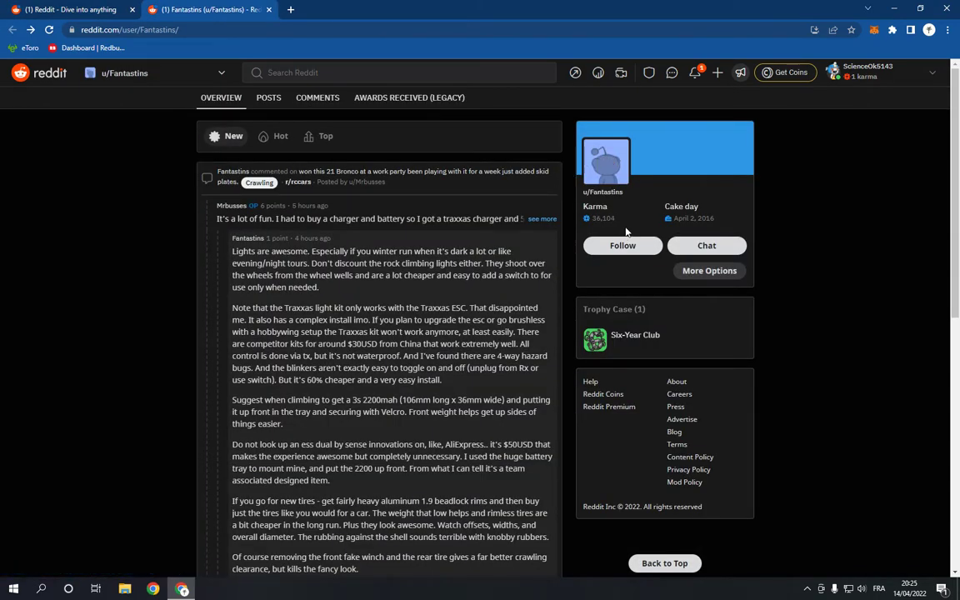
mouse_move(739, 227)
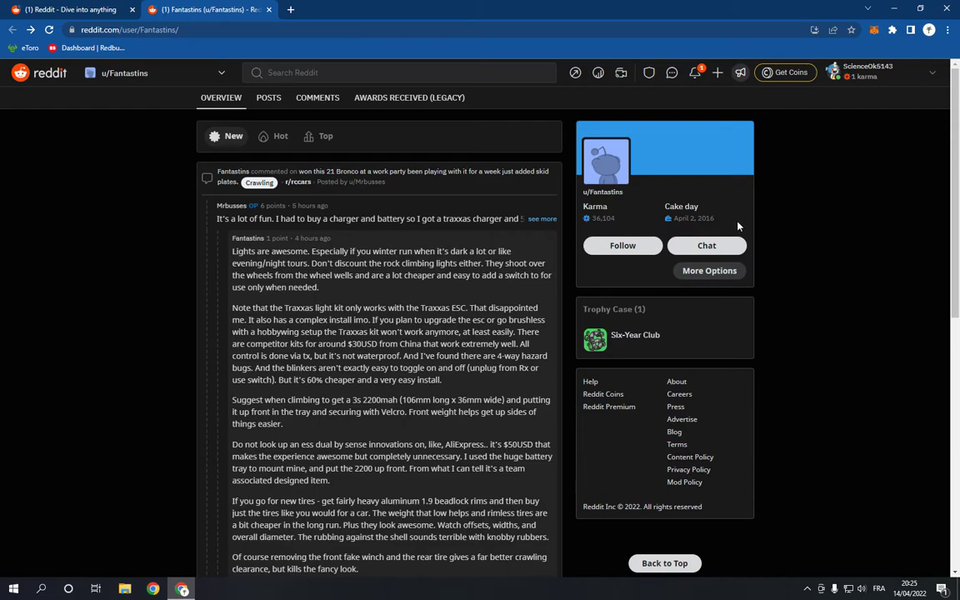
mouse_move(814, 266)
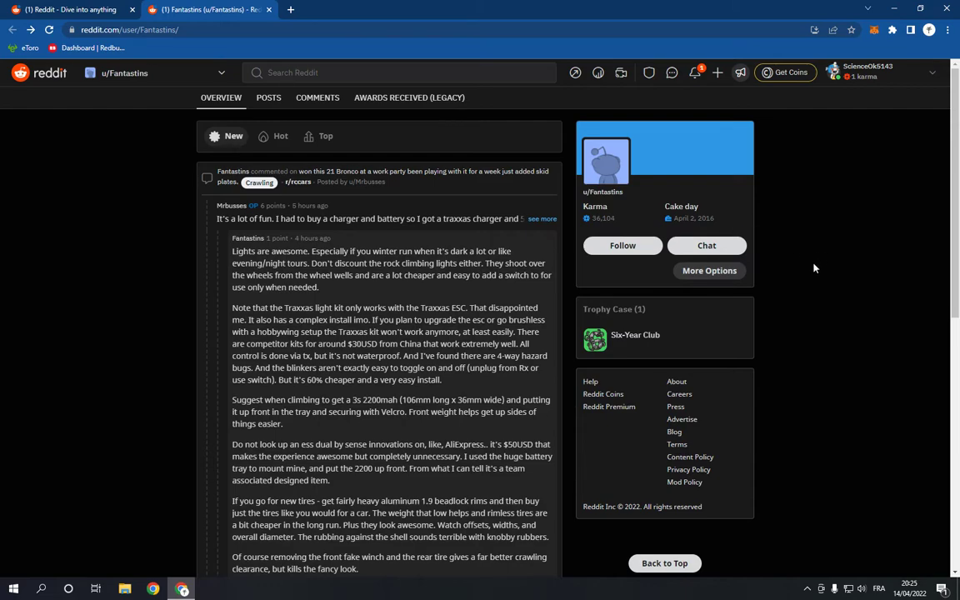
mouse_move(708, 270)
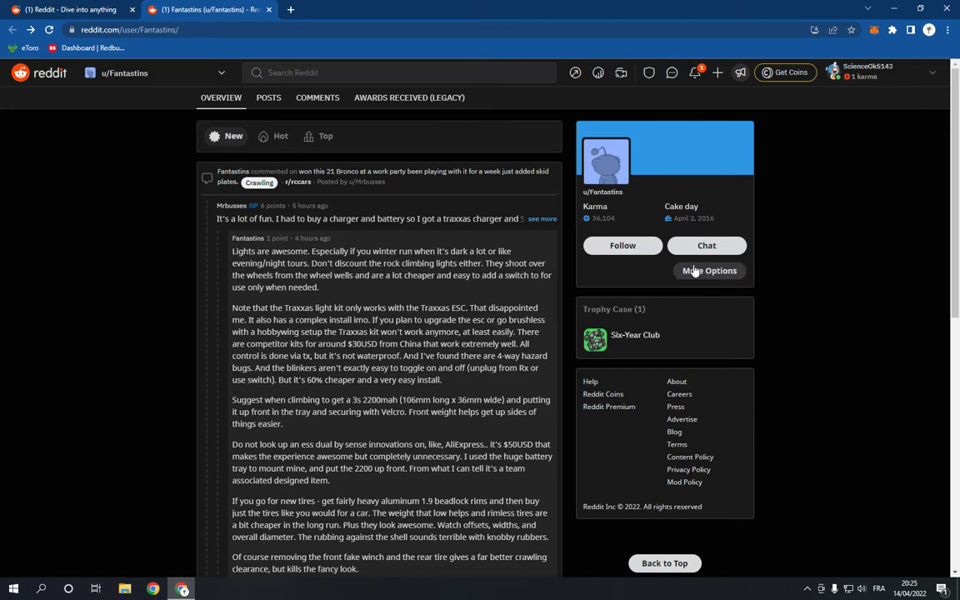
left_click(708, 270)
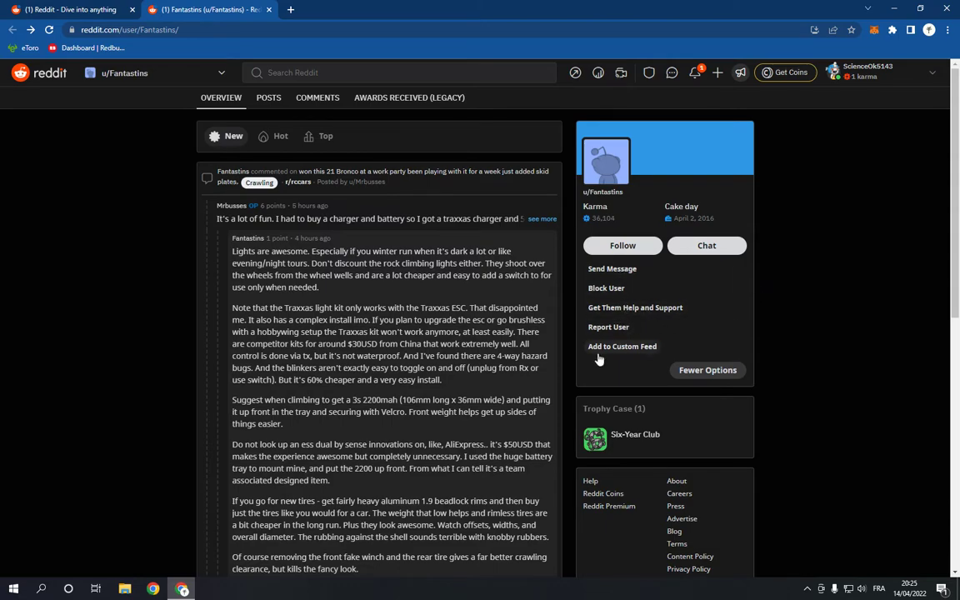
mouse_move(622, 350)
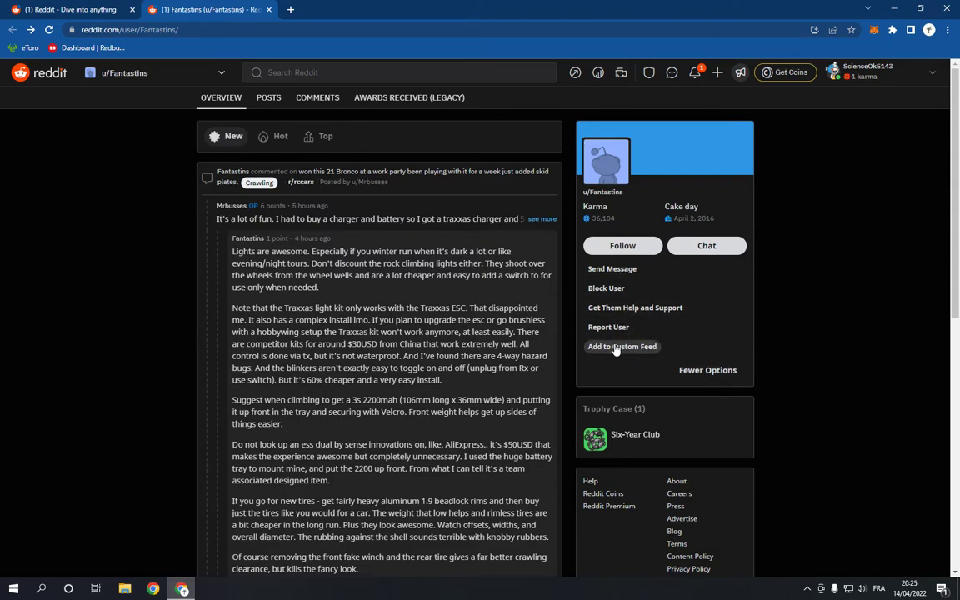
left_click(622, 345)
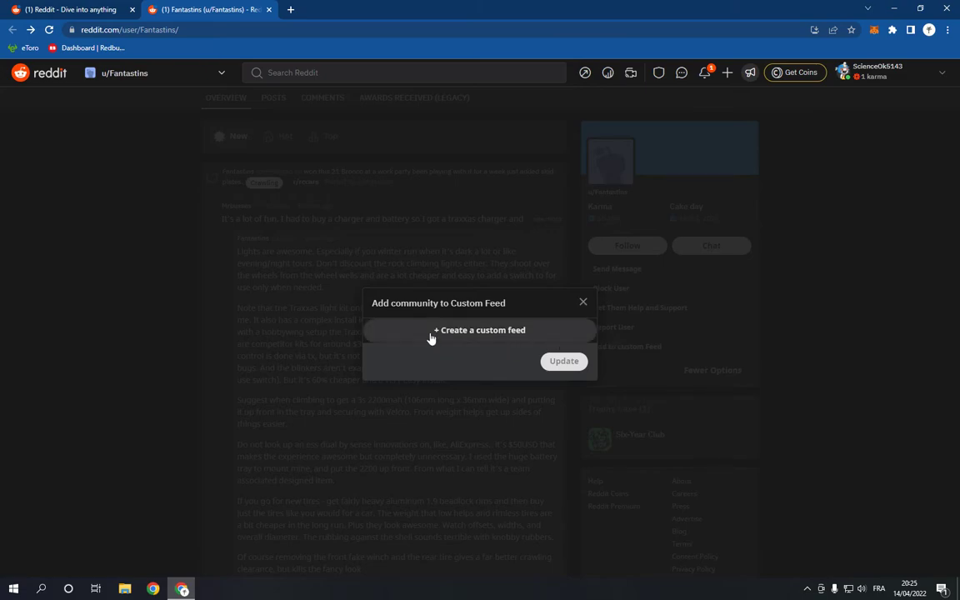
left_click(479, 330)
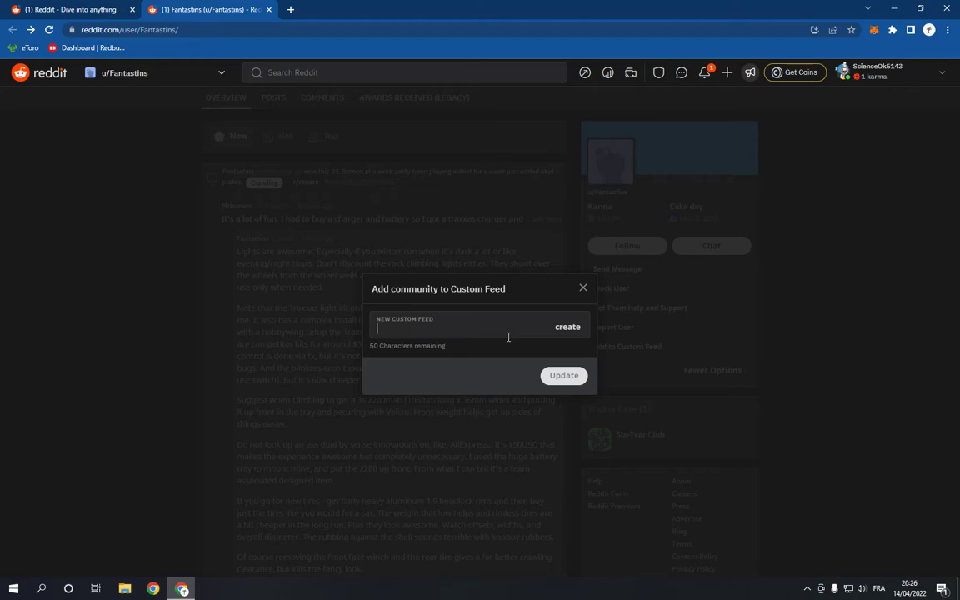
type("o")
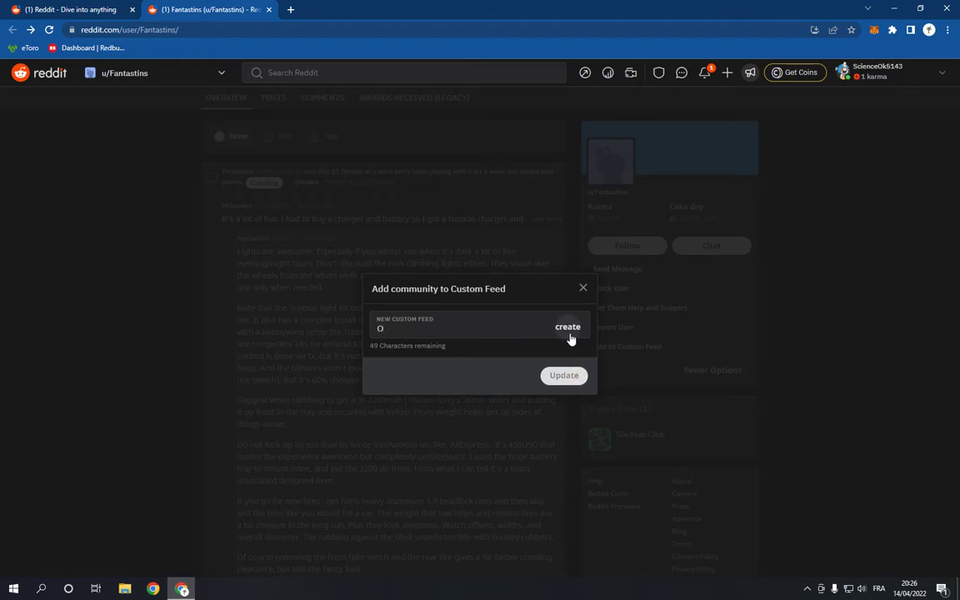
left_click(567, 327)
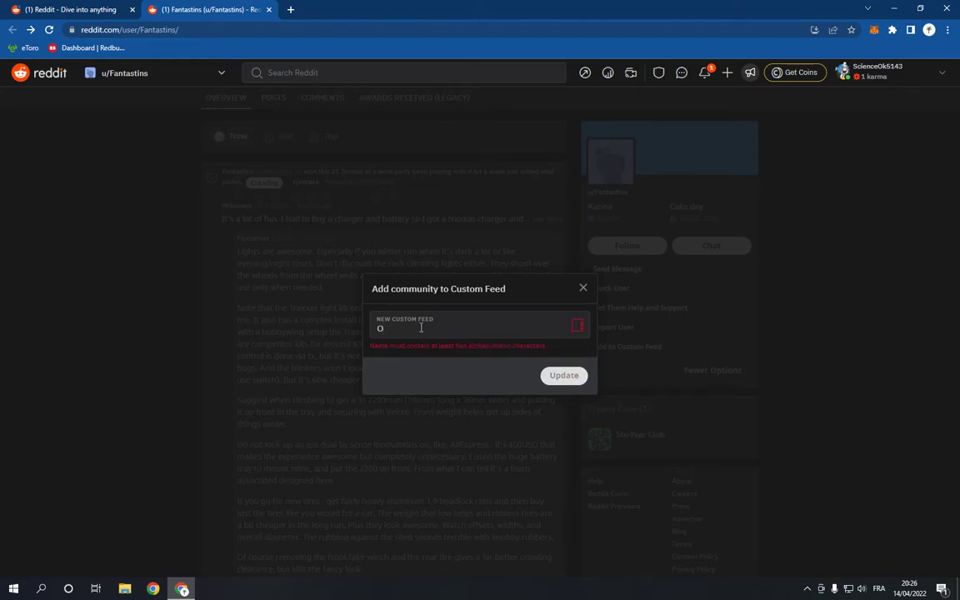
type("OLL")
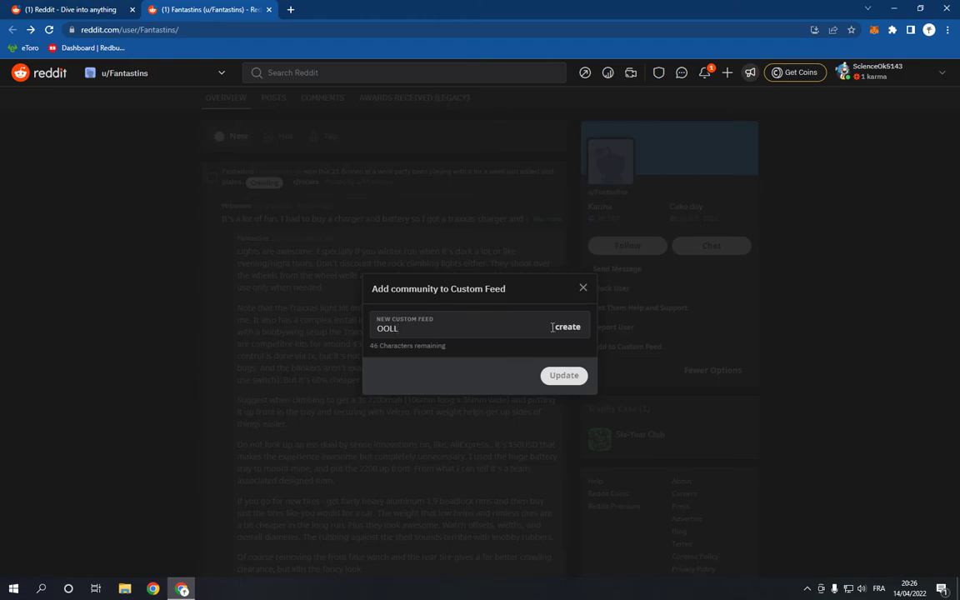
left_click(567, 326)
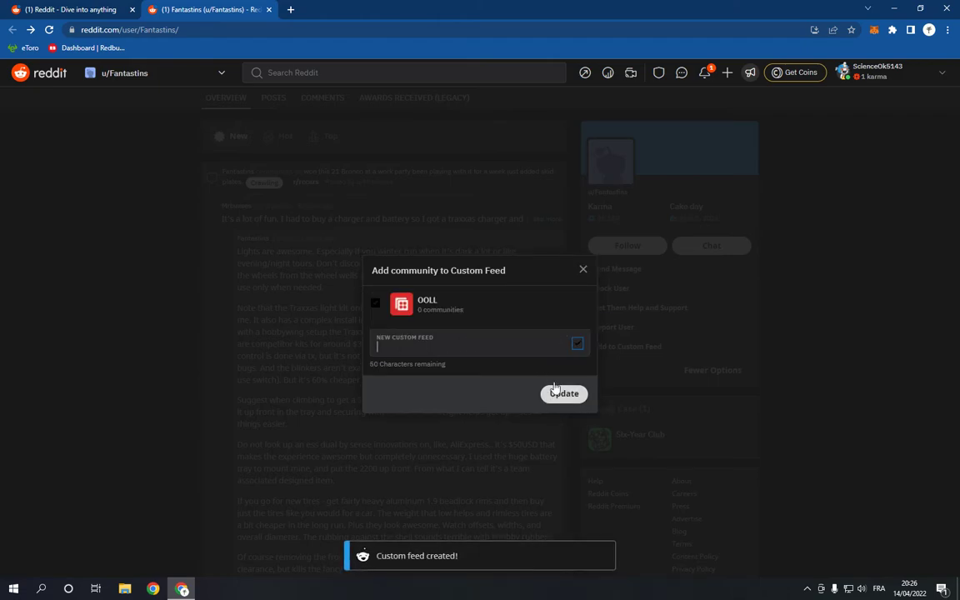
left_click(563, 394)
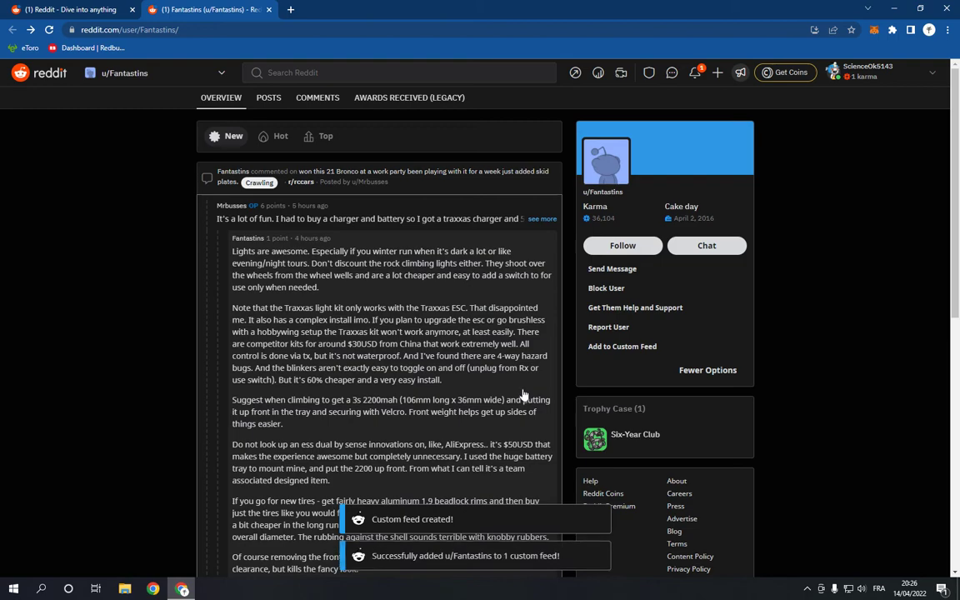